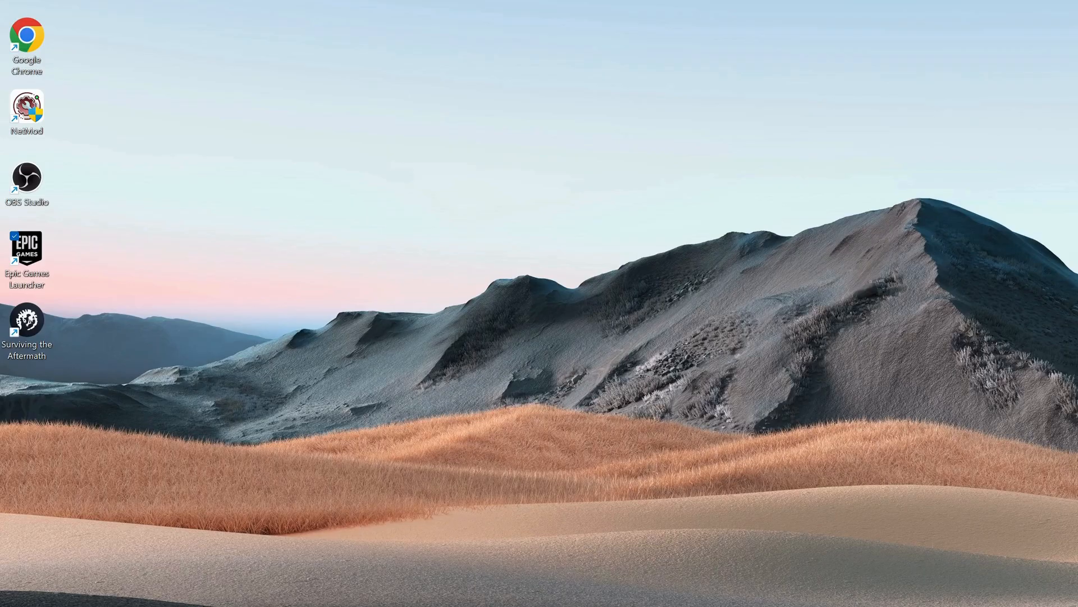
{"action": "mouse_move", "coordinate": [40, 268]}
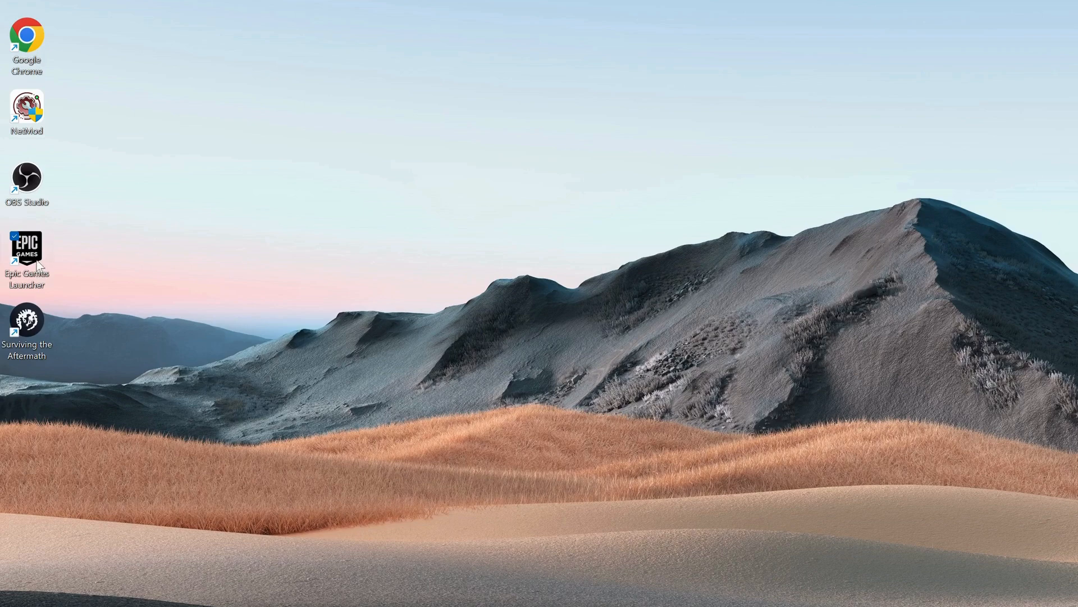
Step: Set the Epic Games Launcher shortcut to run as administrator in its Compatibility properties and apply
{"action": "right_click", "coordinate": [26, 247]}
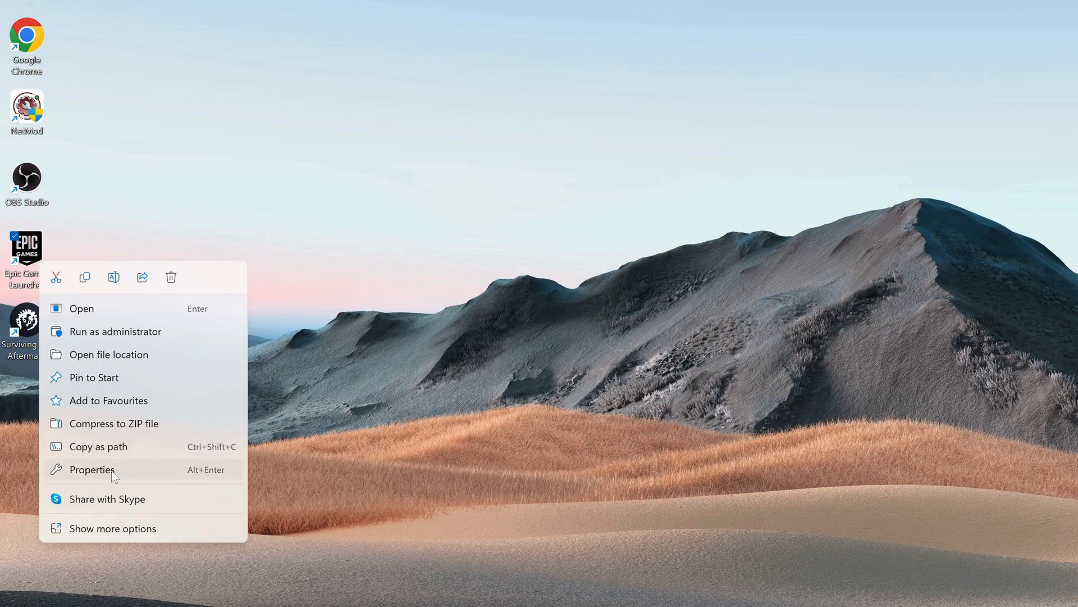
{"action": "left_click", "coordinate": [91, 470]}
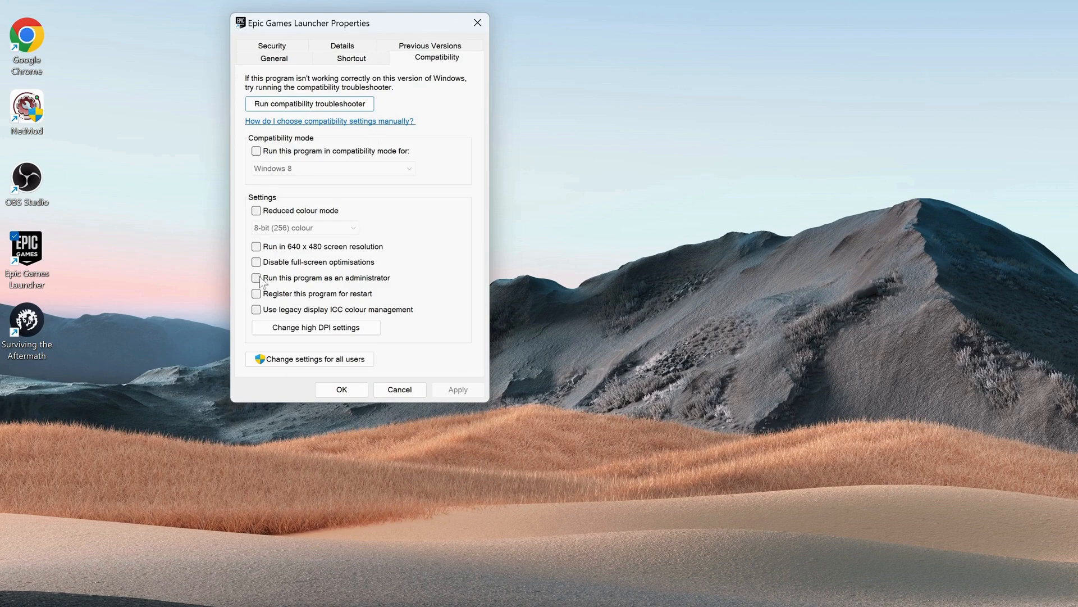
{"action": "left_click", "coordinate": [256, 278]}
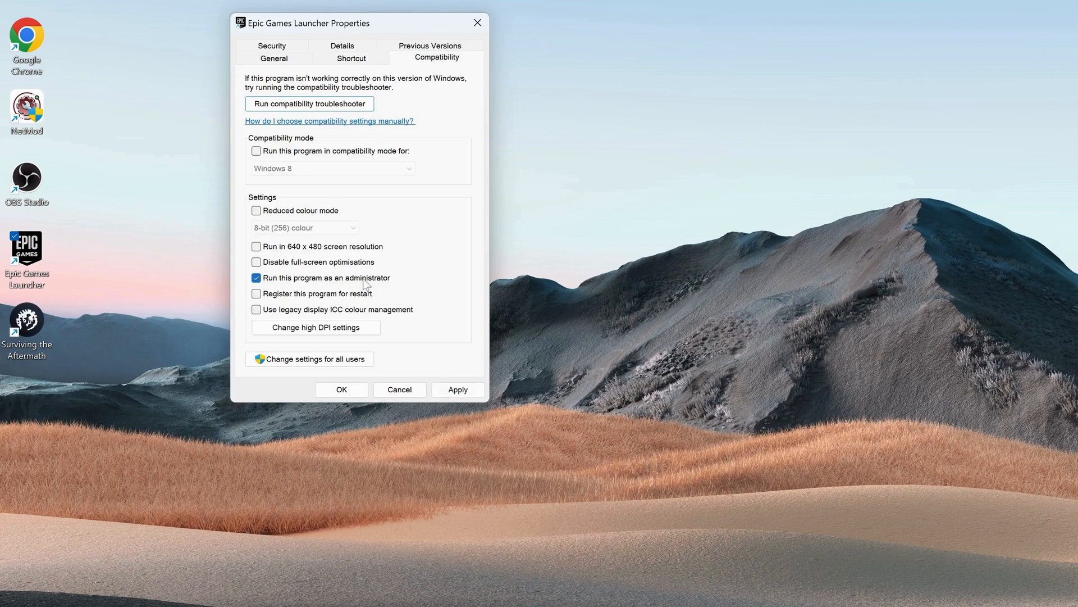
{"action": "left_click", "coordinate": [457, 389]}
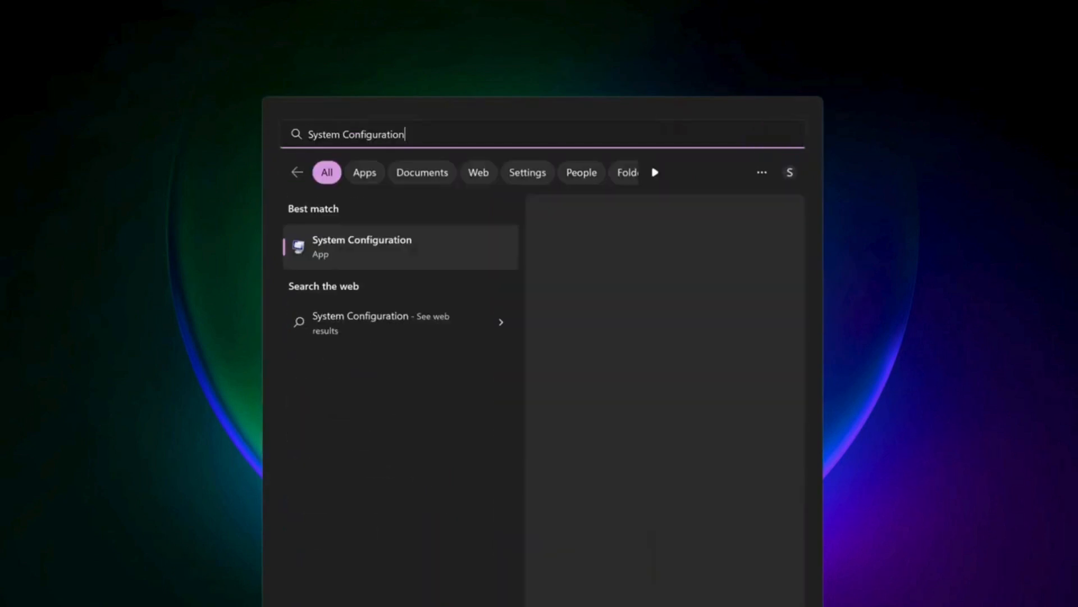
Step: Launch System Configuration from search and view its Services list
{"action": "left_click", "coordinate": [360, 246]}
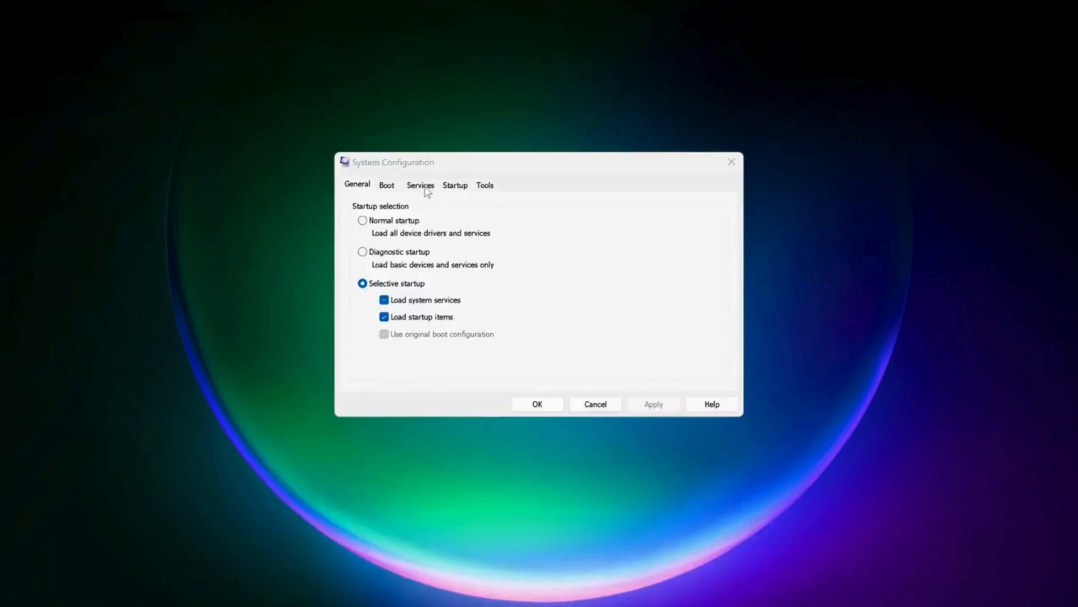
{"action": "left_click", "coordinate": [420, 185]}
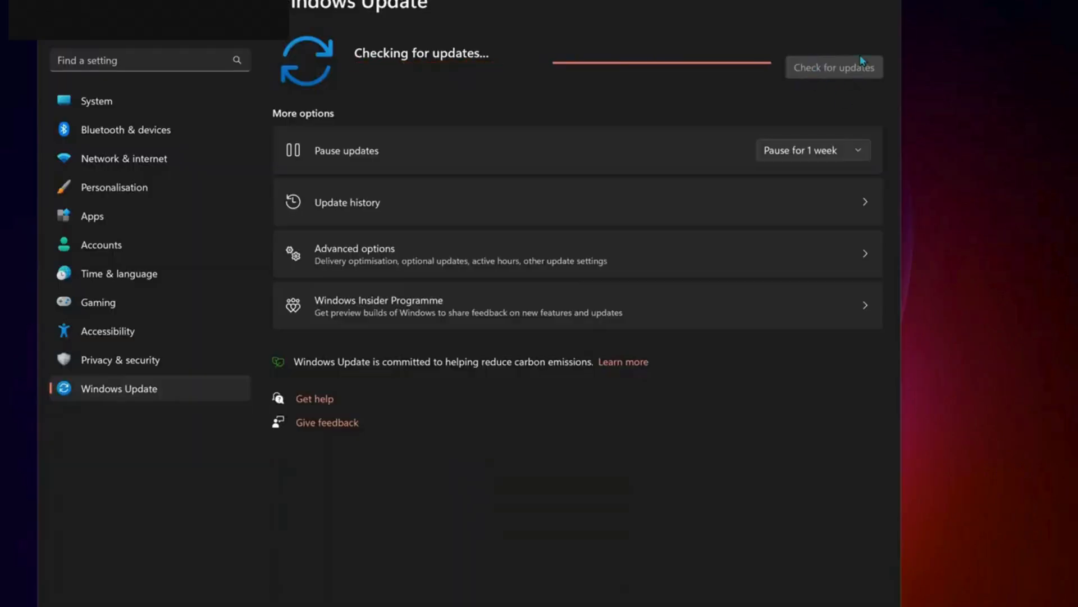
{"action": "mouse_move", "coordinate": [520, 71]}
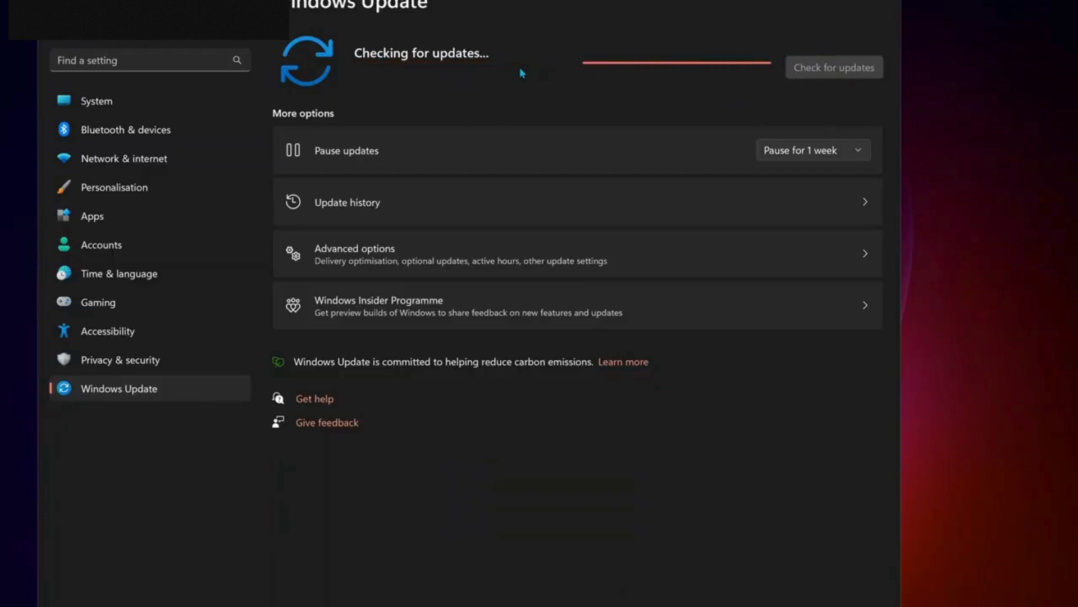
{"action": "mouse_move", "coordinate": [483, 68]}
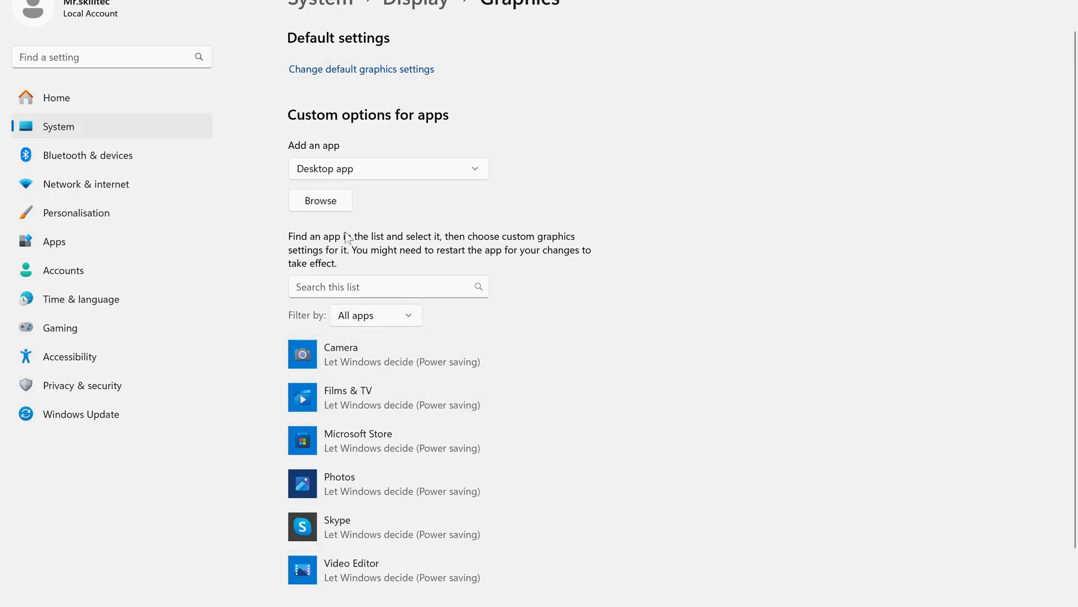
Step: Add Aftermath64 from C:\Epic Games\SurvivingTheAftermath to the custom graphics app list
{"action": "left_click", "coordinate": [320, 200]}
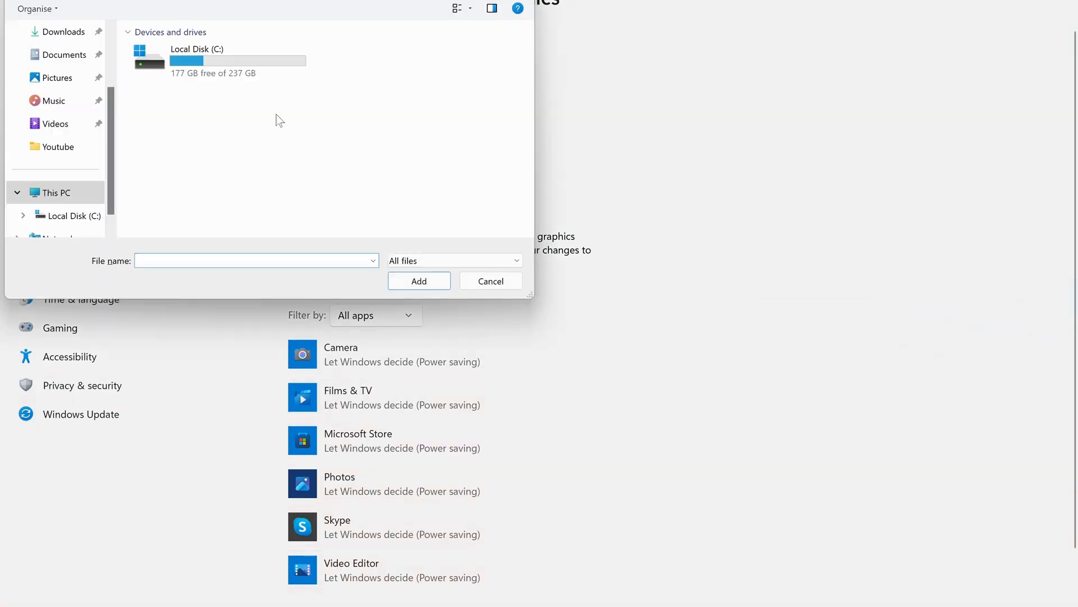
{"action": "left_click", "coordinate": [227, 60]}
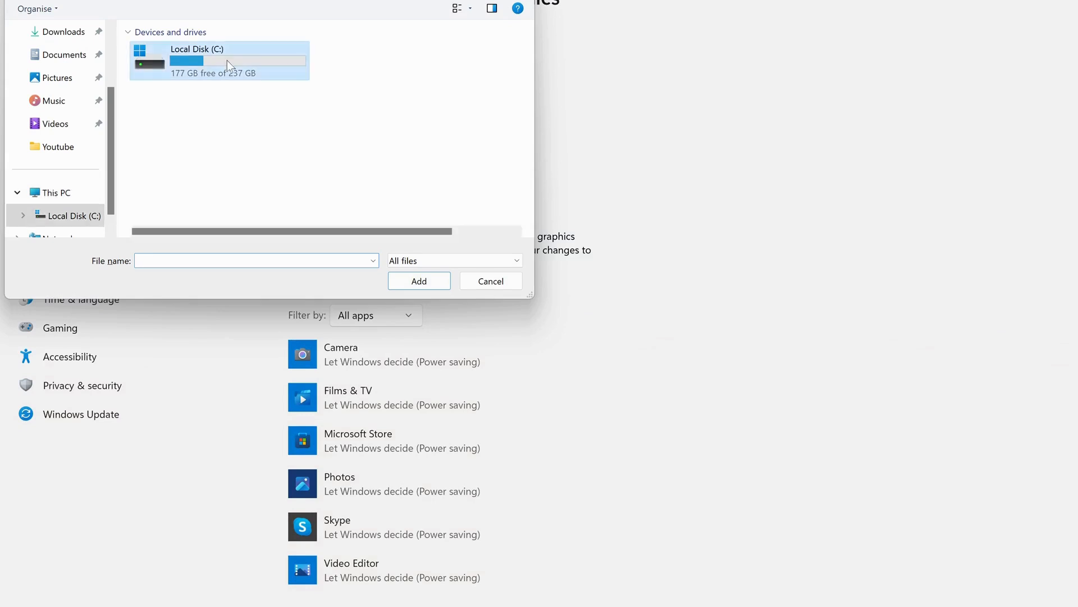
{"action": "double_click", "coordinate": [220, 61]}
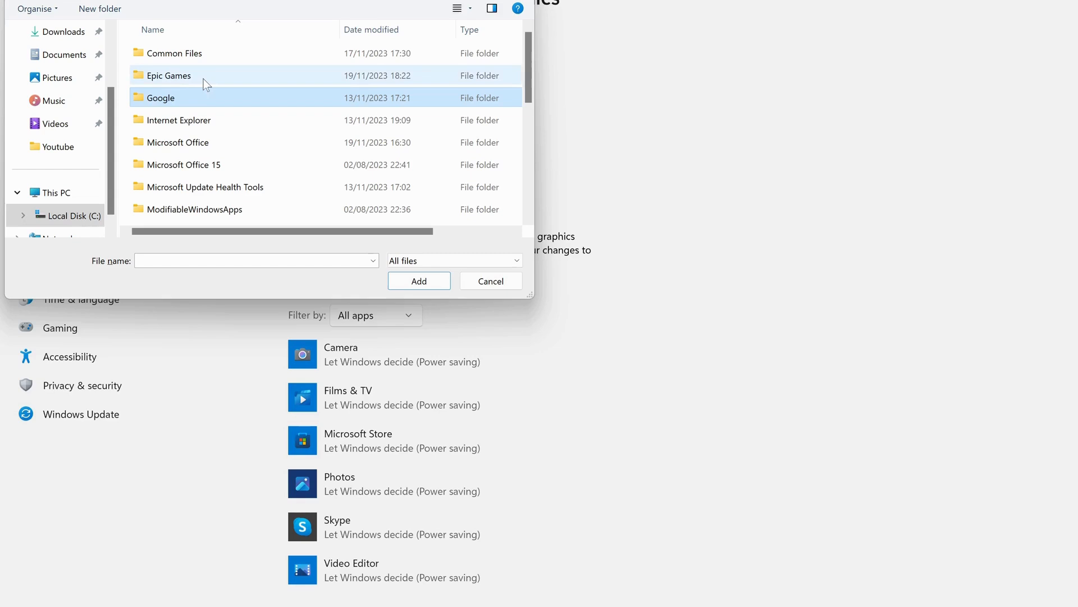
{"action": "double_click", "coordinate": [169, 75]}
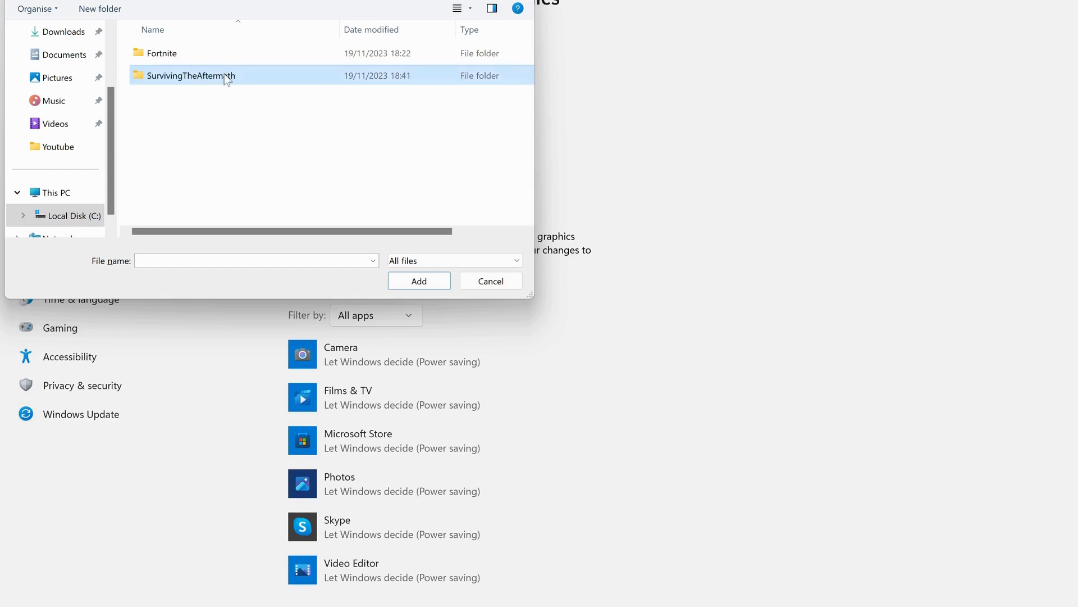
{"action": "double_click", "coordinate": [191, 75]}
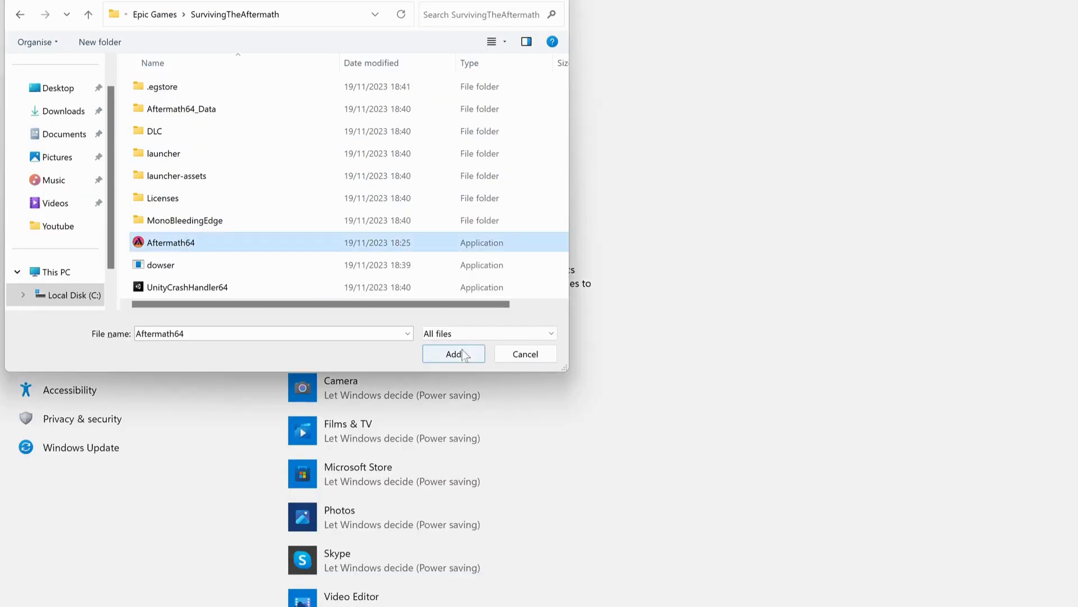
{"action": "left_click", "coordinate": [453, 354]}
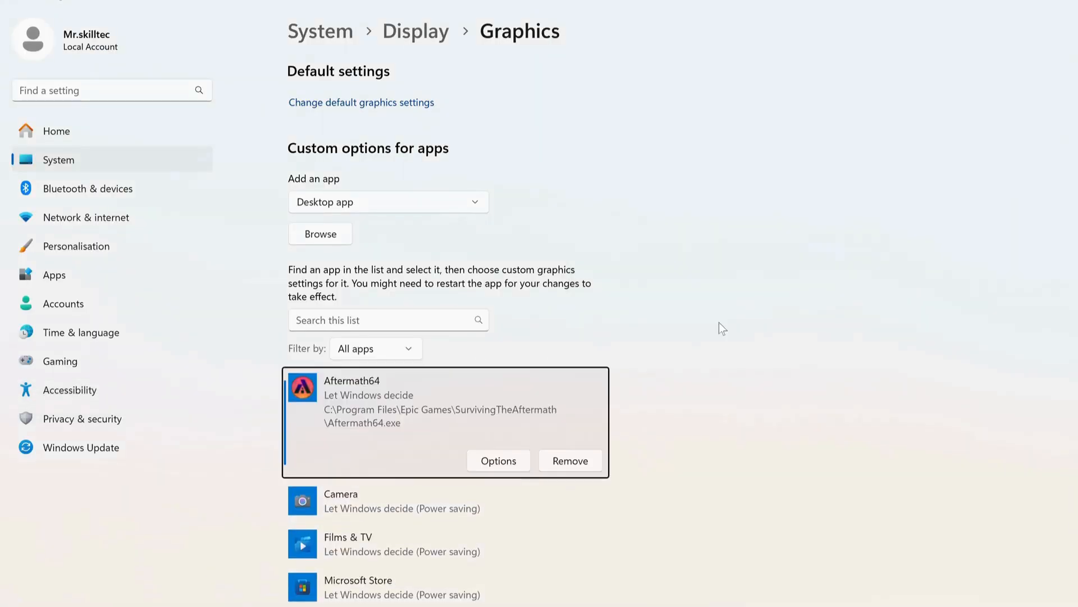
Step: Set Aftermath64's graphics preference to High performance and save it
{"action": "left_click", "coordinate": [497, 461]}
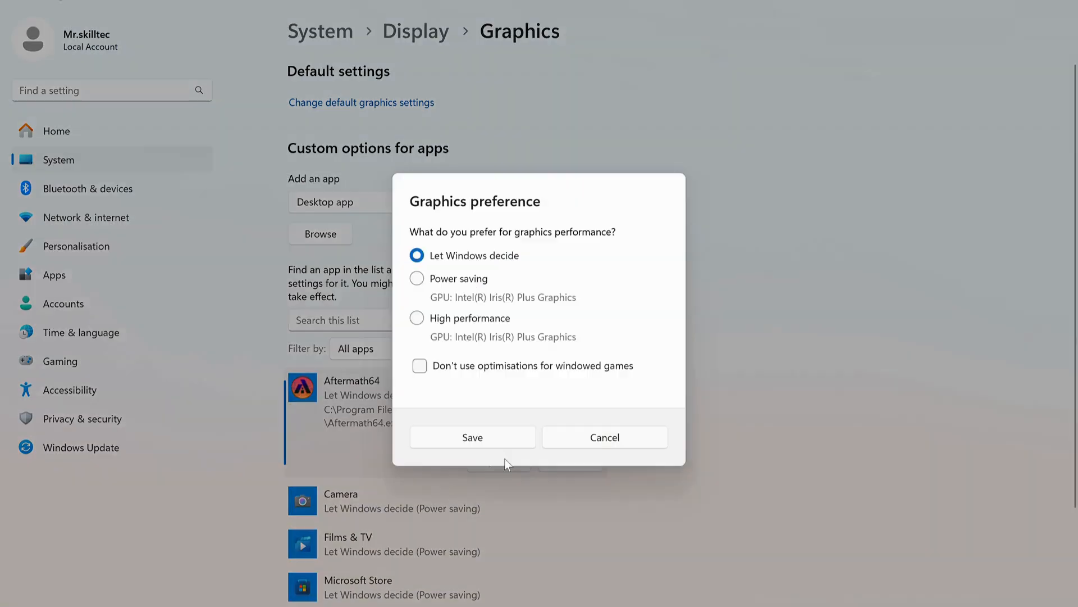
{"action": "left_click", "coordinate": [417, 318]}
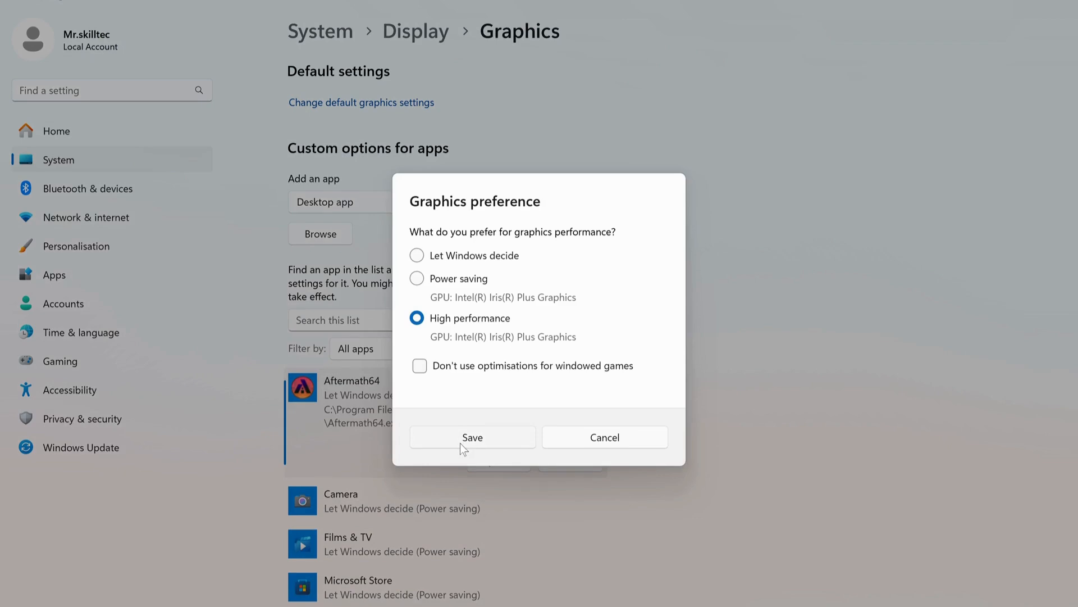
{"action": "left_click", "coordinate": [473, 437]}
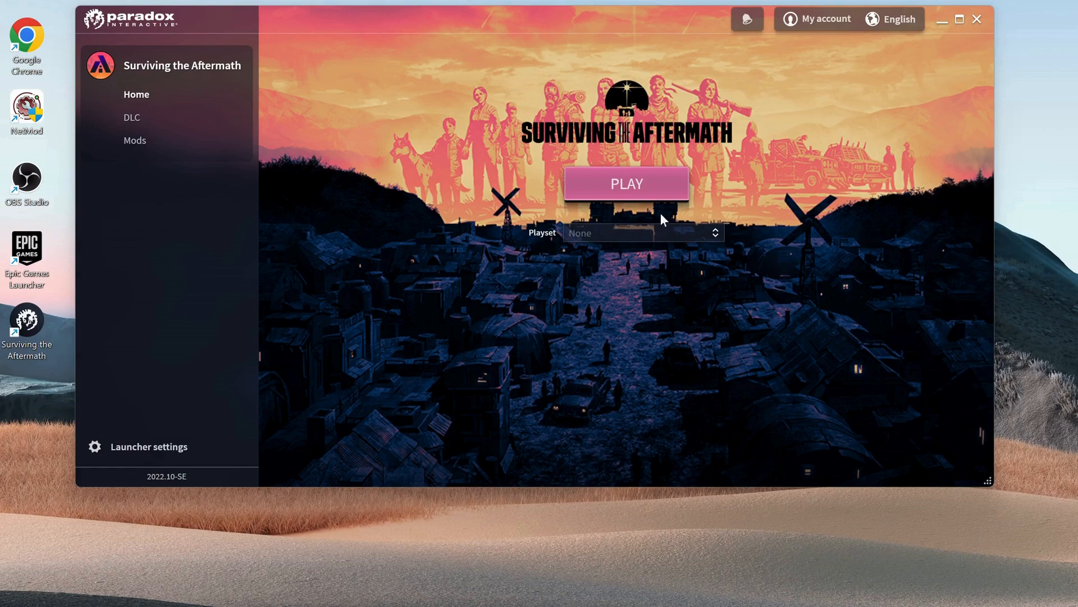
Step: Play Surviving the Aftermath from Paradox Launcher and allow it through the Windows firewall
{"action": "left_click", "coordinate": [626, 183]}
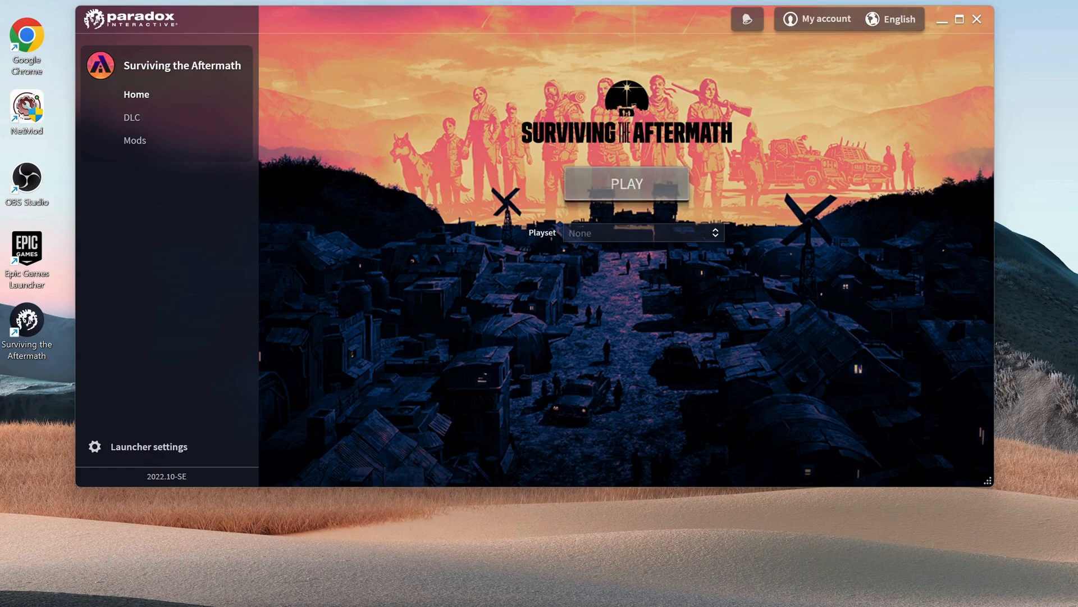
{"action": "left_click", "coordinate": [625, 183]}
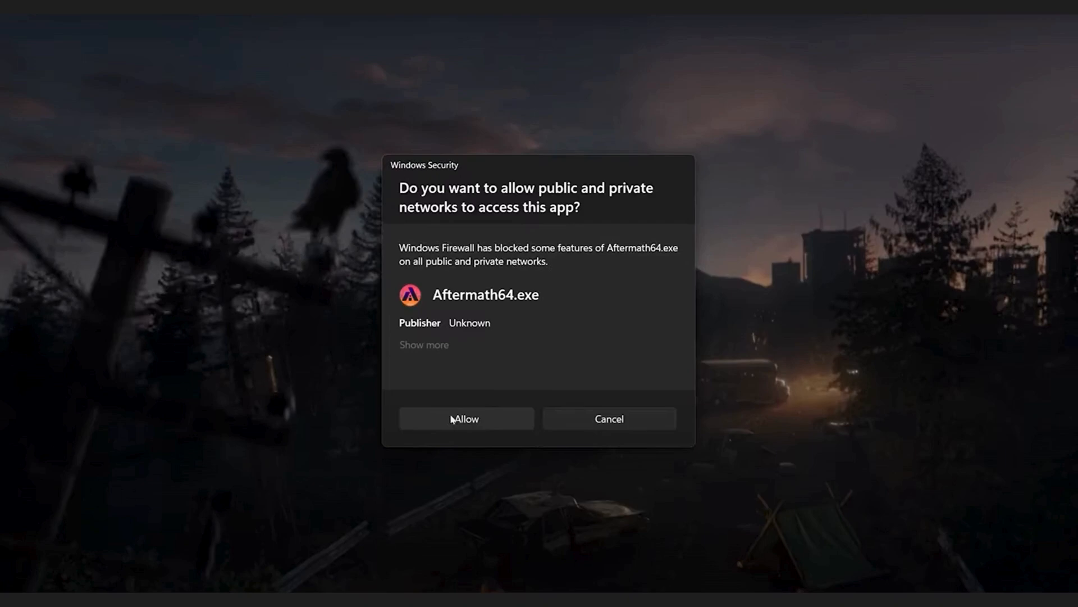
{"action": "left_click", "coordinate": [465, 418]}
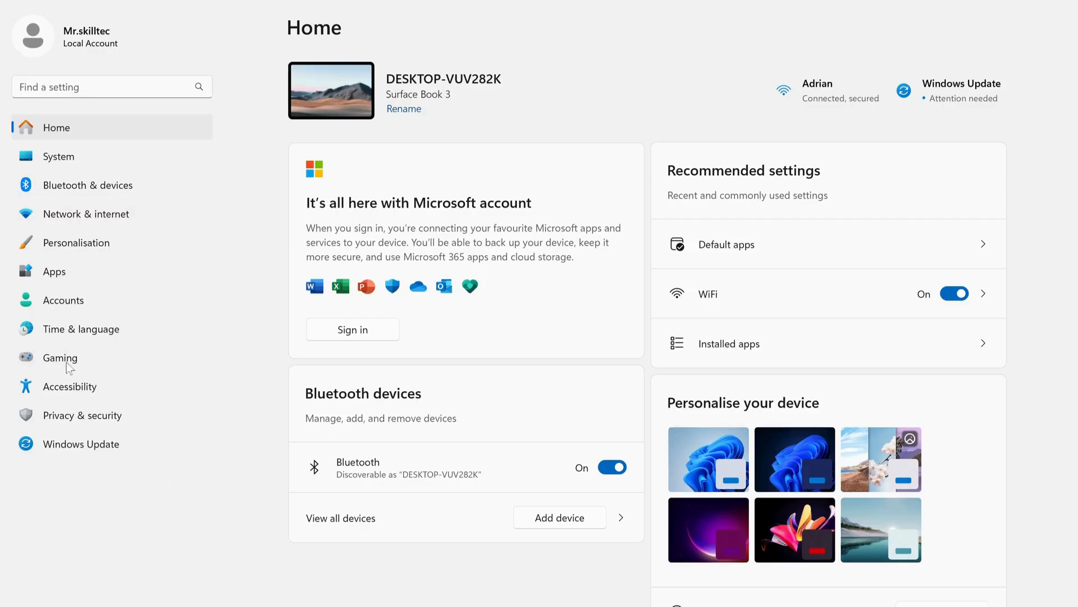
Step: In Default apps, find 'chrome' and set Google Chrome as the default browser
{"action": "left_click", "coordinate": [54, 271]}
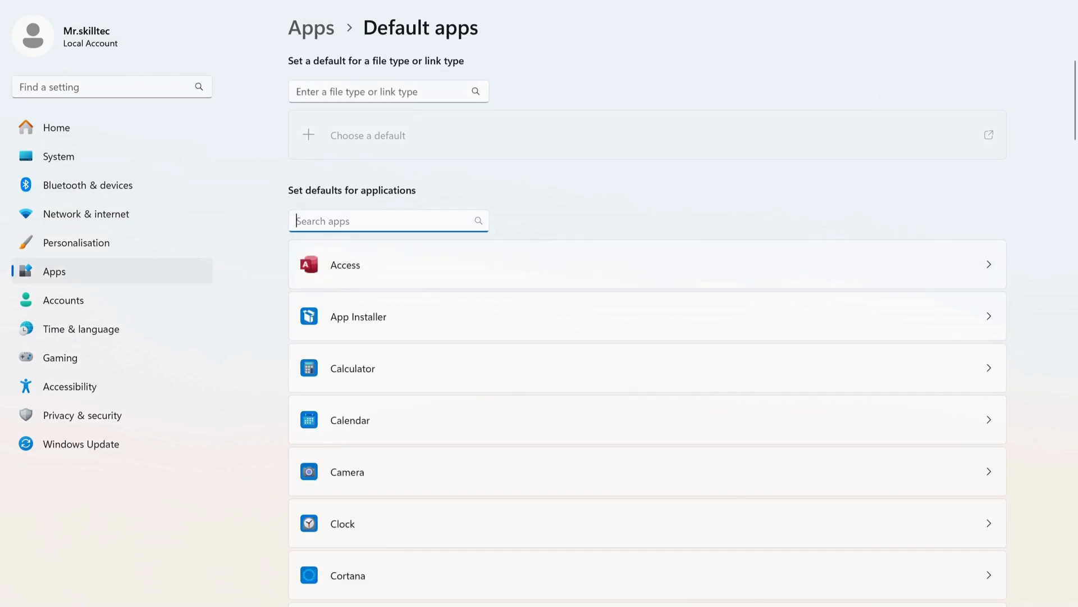
{"action": "type", "text": "chrome"}
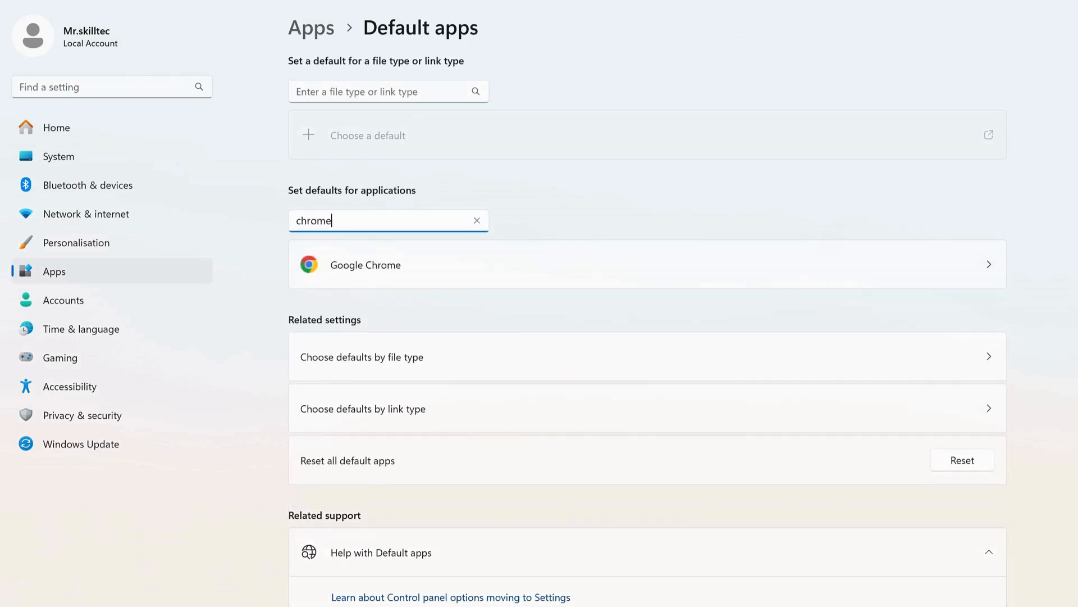
{"action": "mouse_move", "coordinate": [428, 272]}
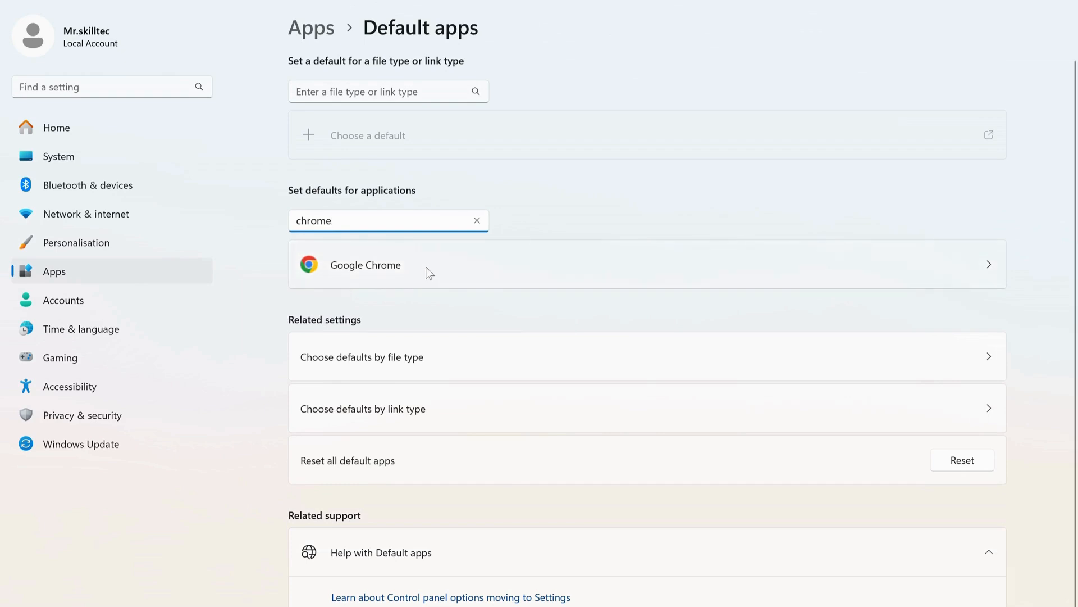
{"action": "left_click", "coordinate": [366, 265]}
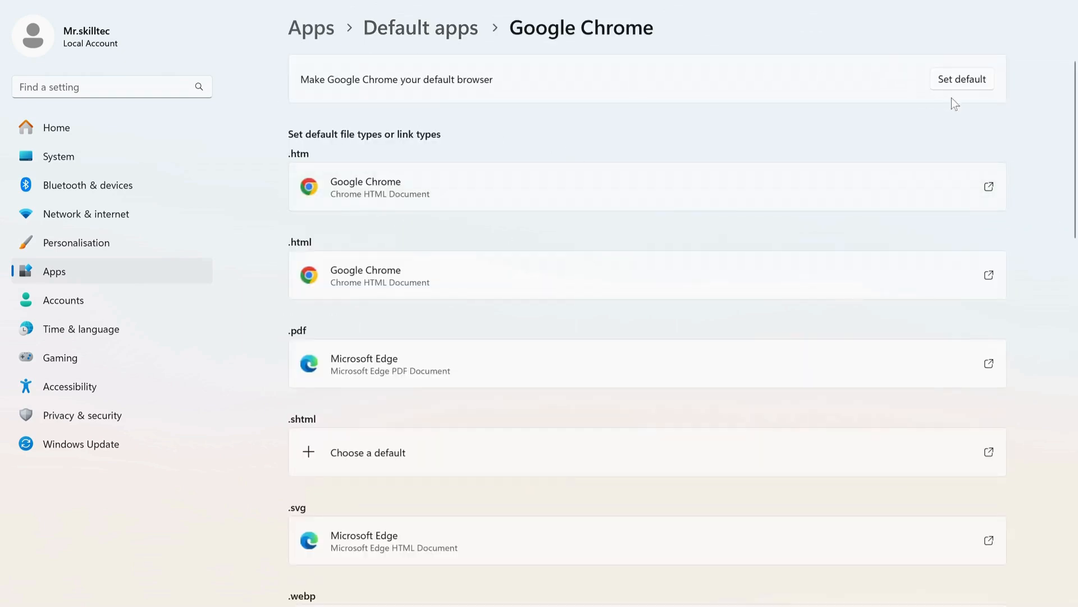
{"action": "left_click", "coordinate": [962, 78]}
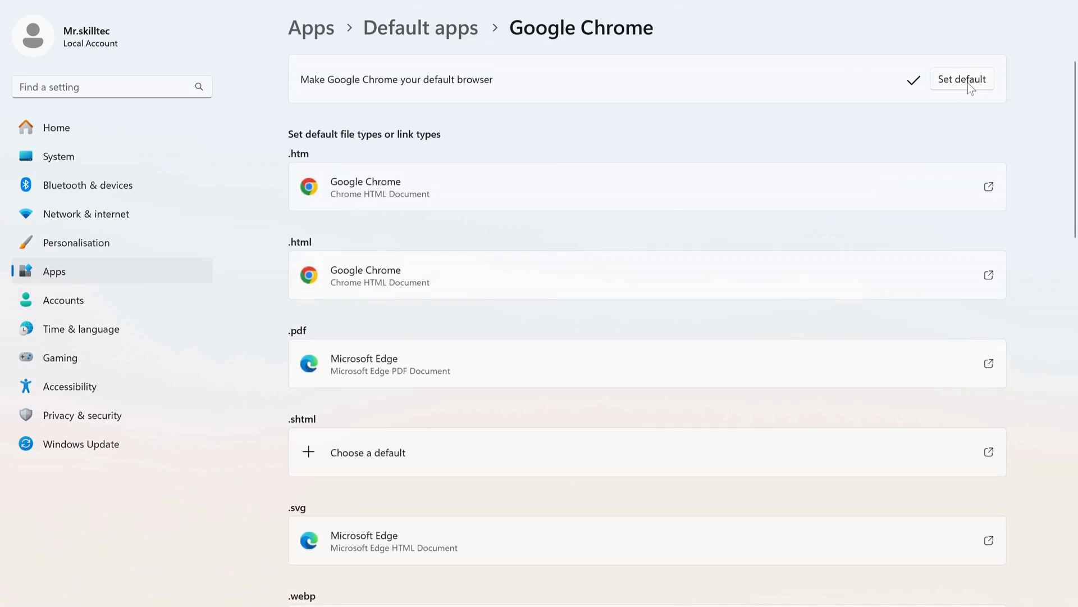
{"action": "mouse_move", "coordinate": [640, 106]}
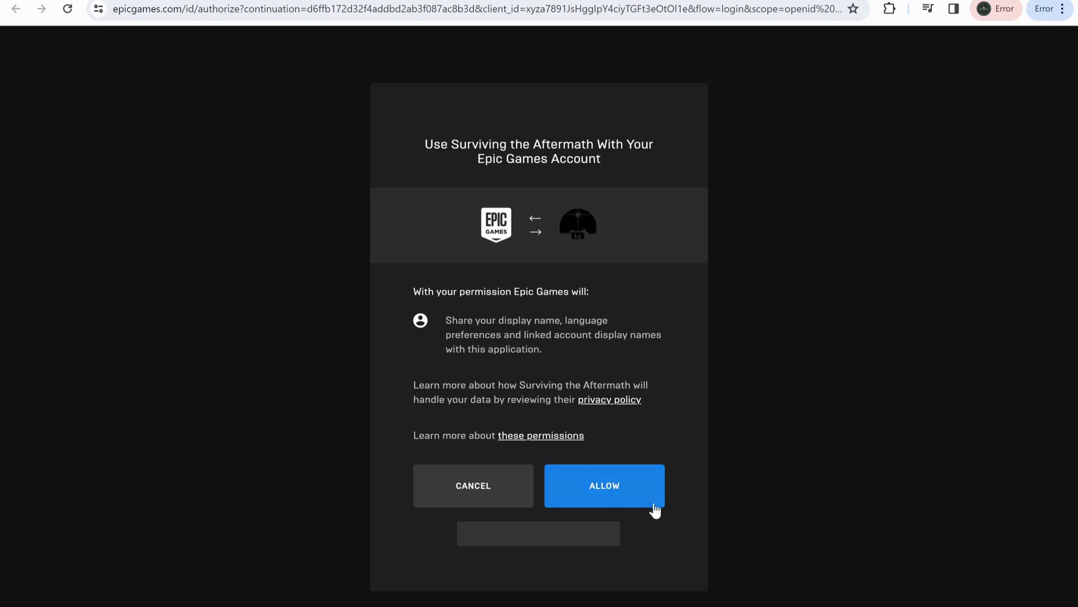
Step: Allow Surviving the Aftermath access to the Epic Games account on the authorization page
{"action": "left_click", "coordinate": [605, 485]}
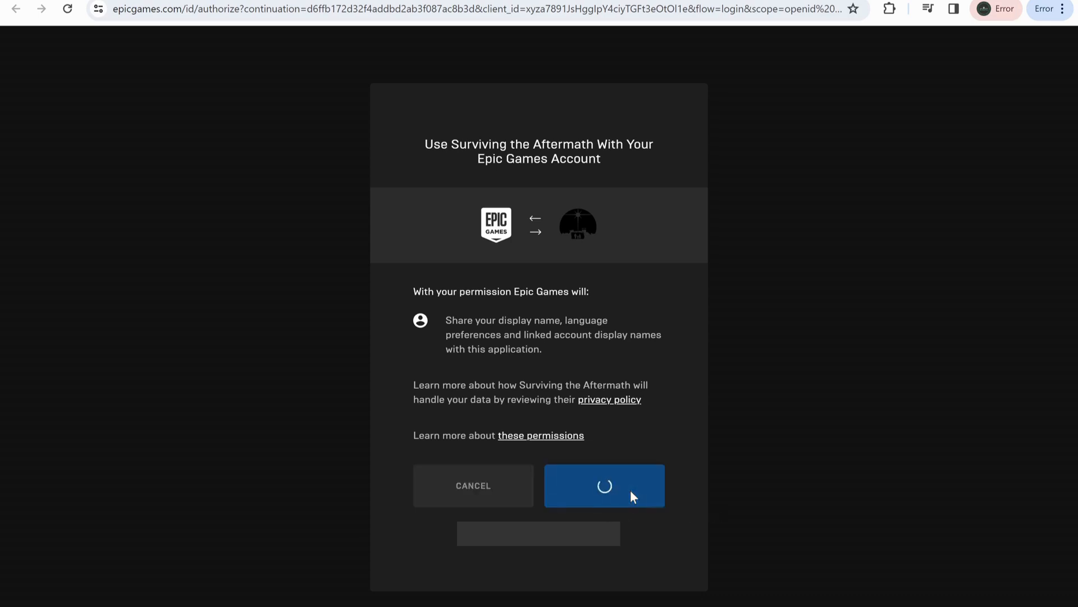
{"action": "left_click", "coordinate": [603, 486]}
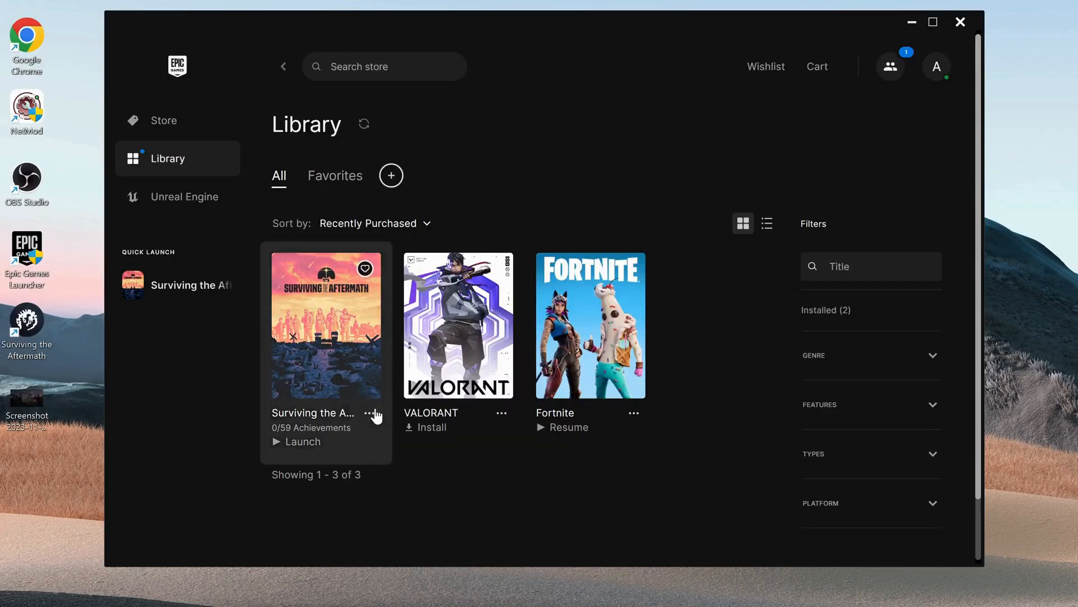
Step: Show the three-dot options menu for Surviving the Aftermath in the Library
{"action": "left_click", "coordinate": [369, 412]}
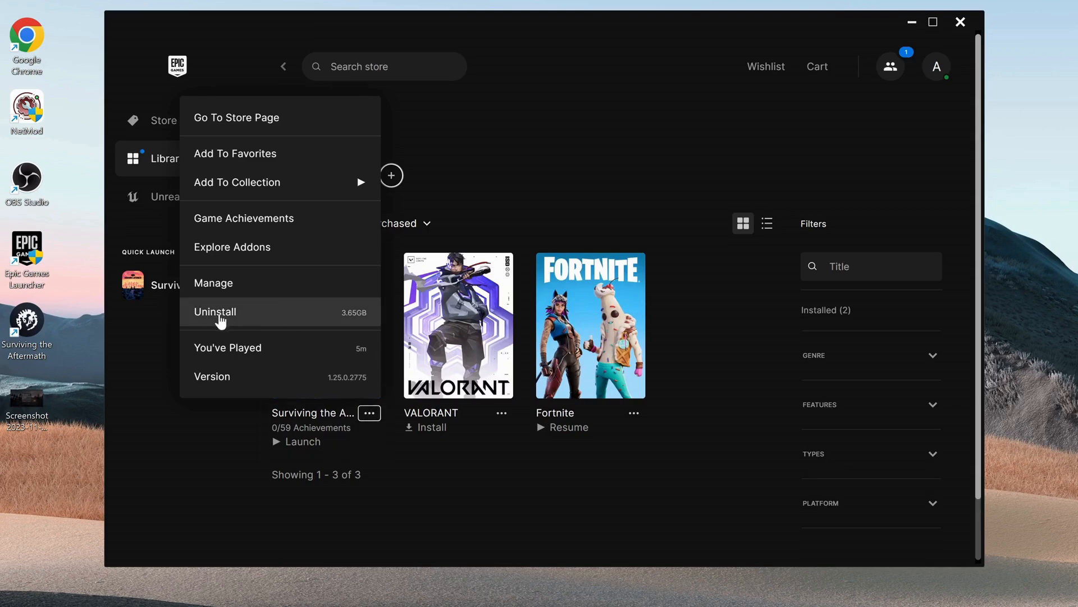
{"action": "mouse_move", "coordinate": [242, 322]}
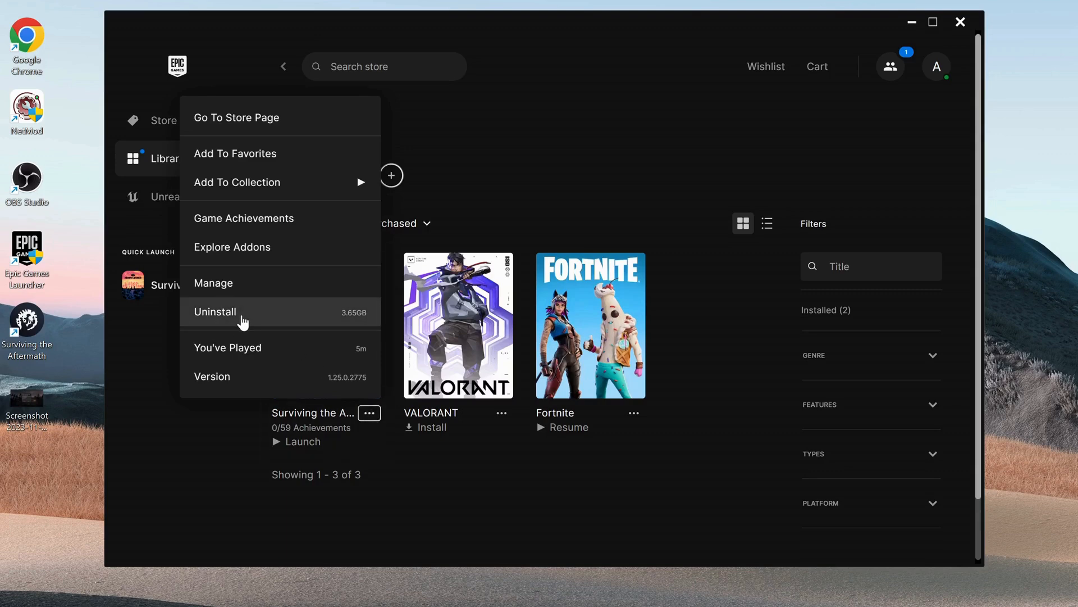
{"action": "mouse_move", "coordinate": [217, 334]}
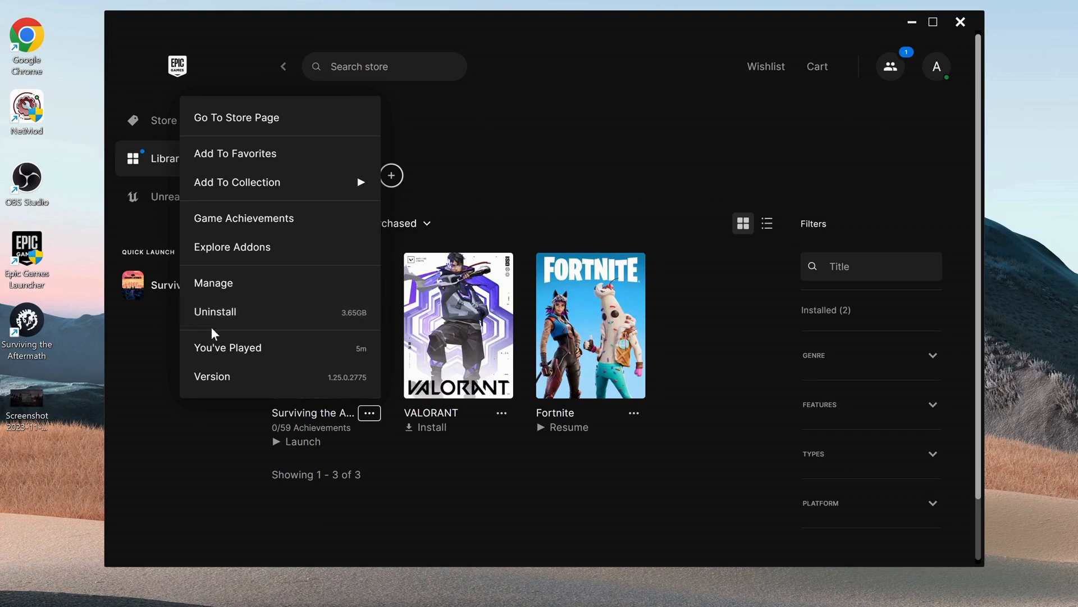
{"action": "mouse_move", "coordinate": [314, 311]}
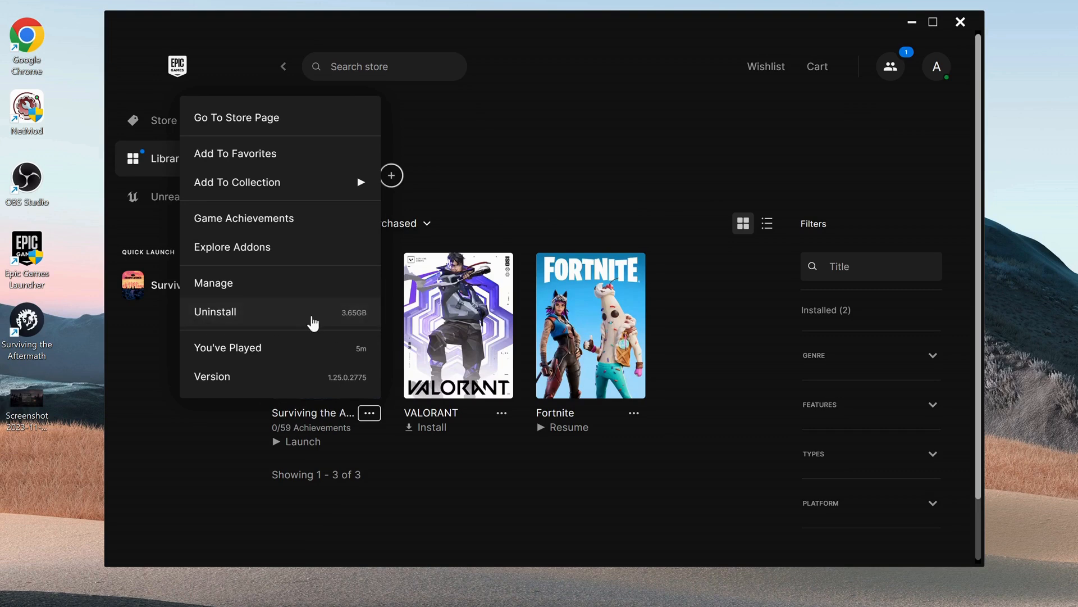